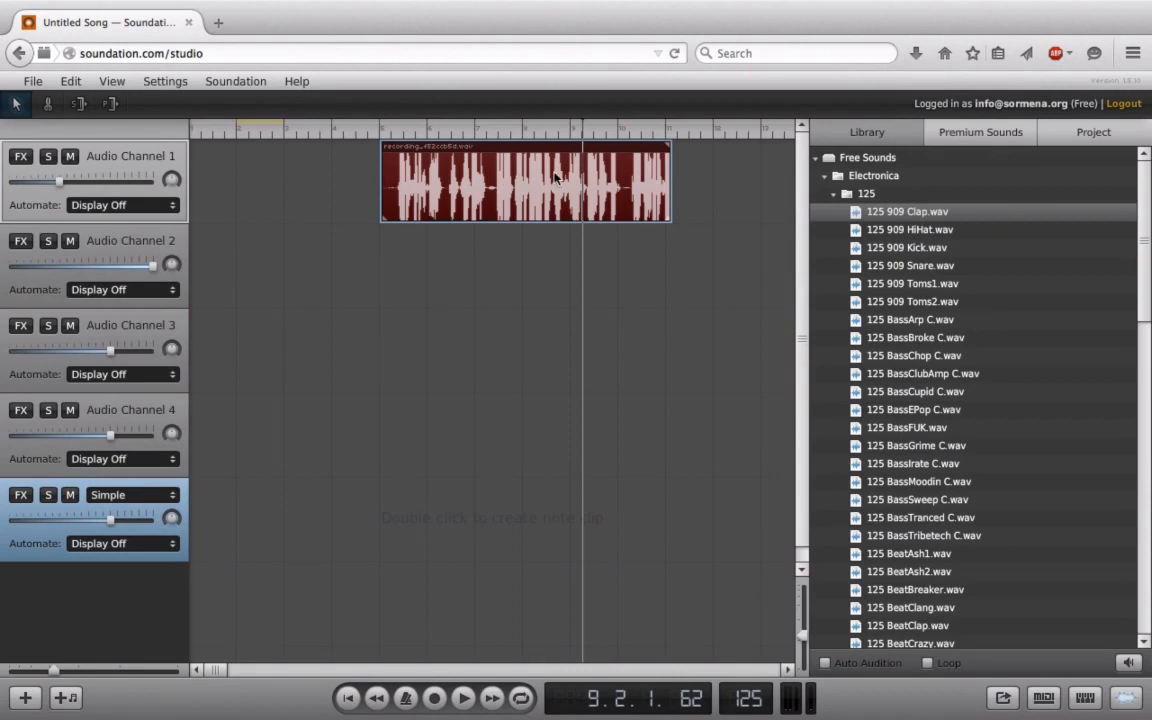
mouse_move(510, 202)
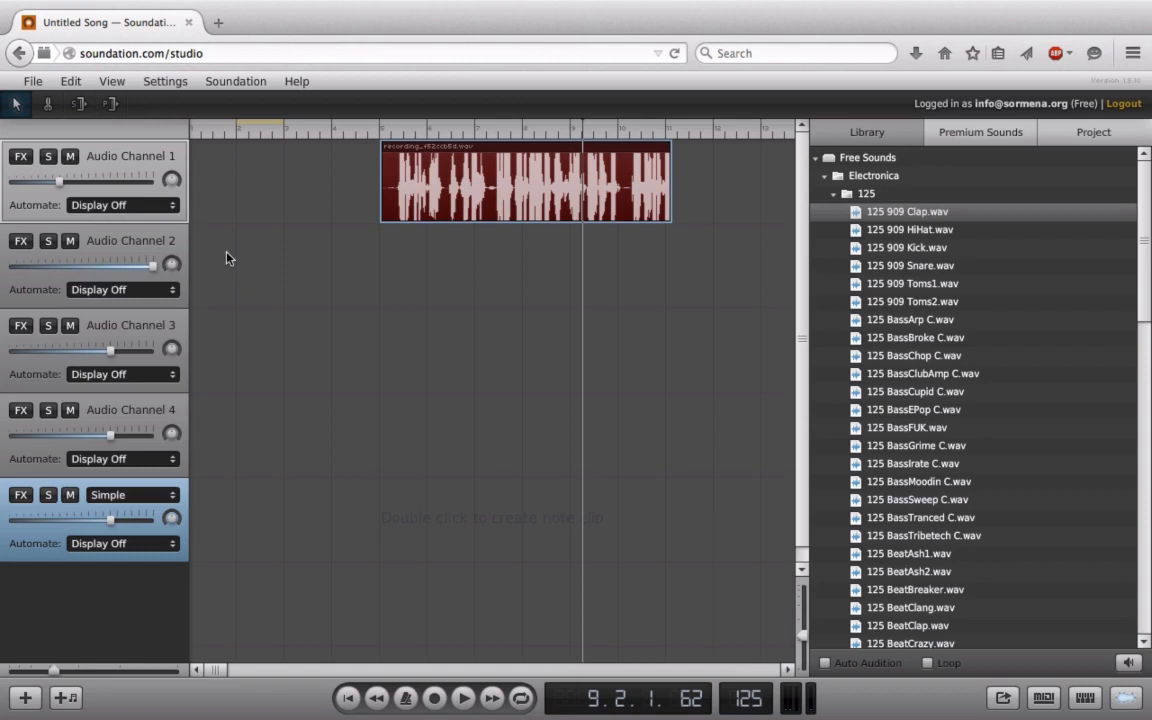
mouse_move(476, 170)
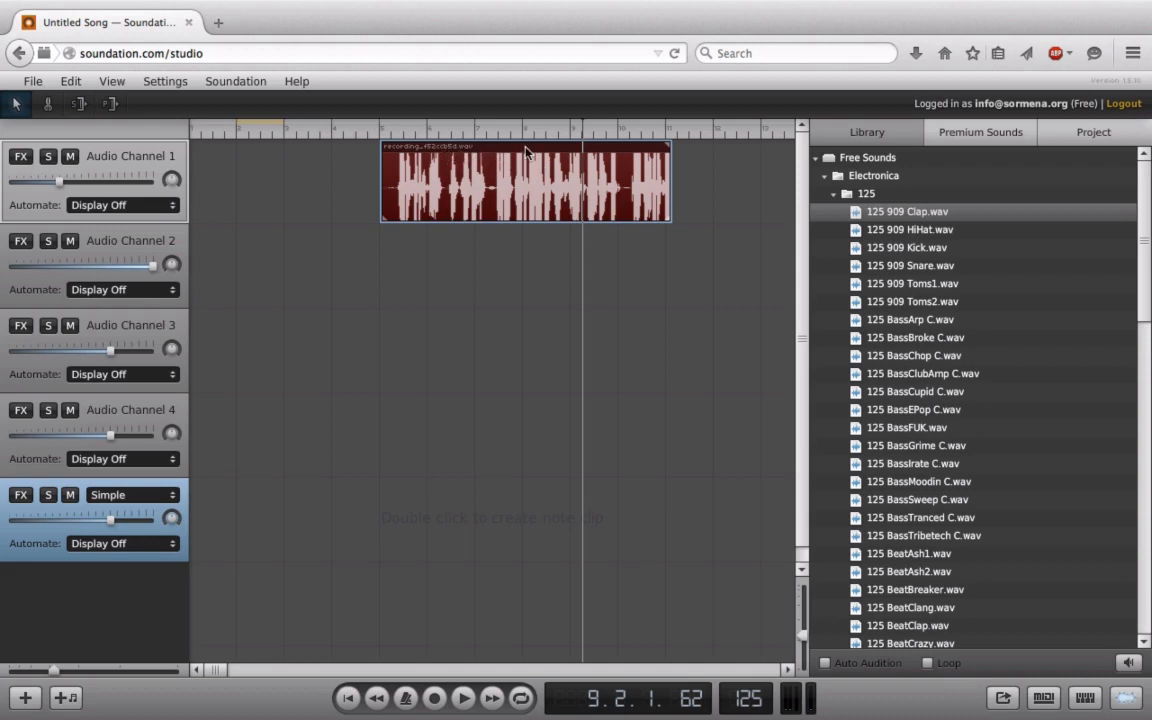
mouse_move(570, 208)
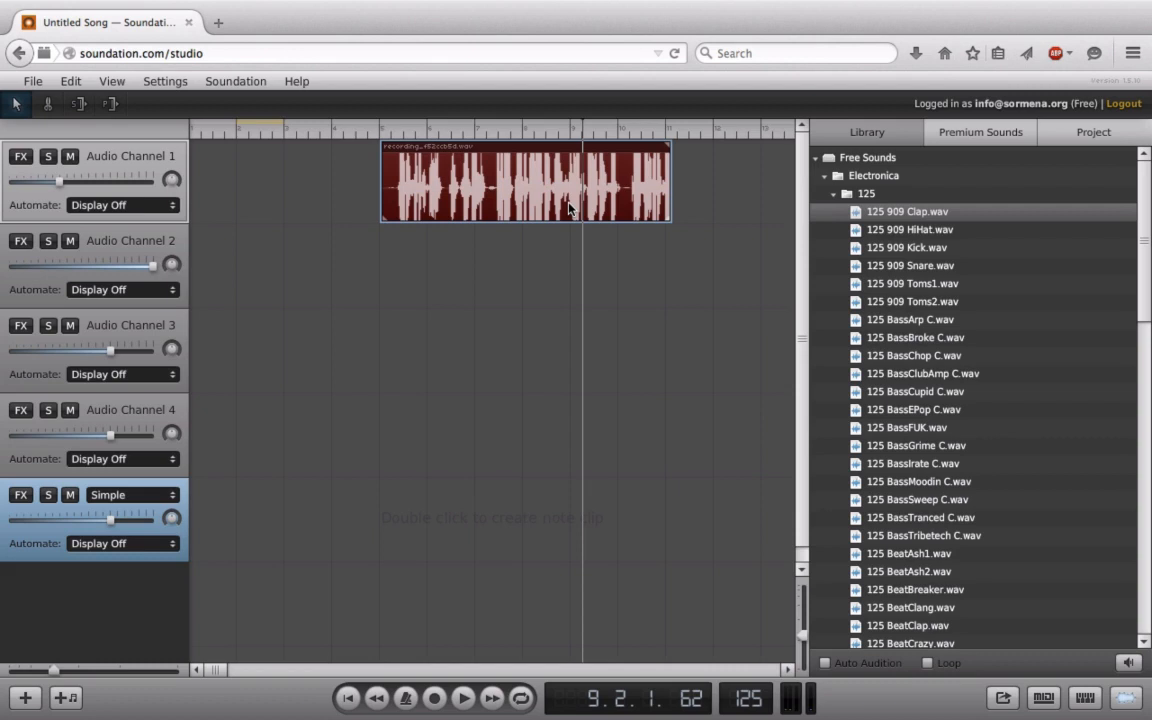
mouse_move(532, 190)
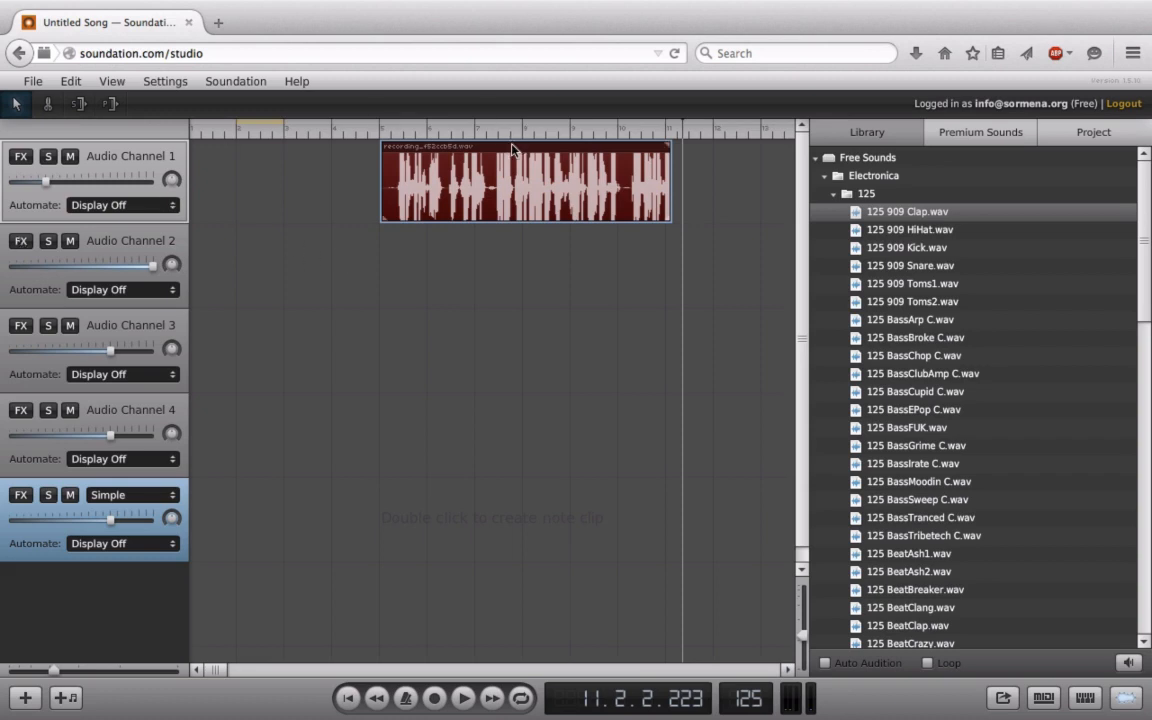
mouse_move(504, 194)
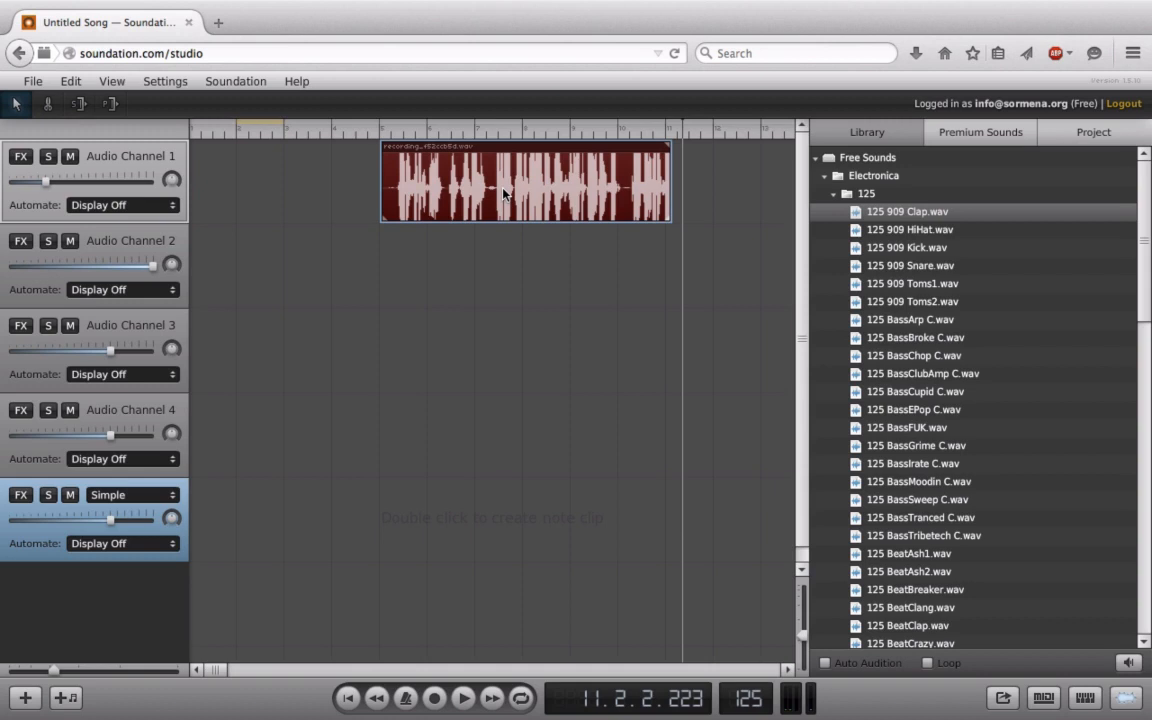
mouse_move(376, 160)
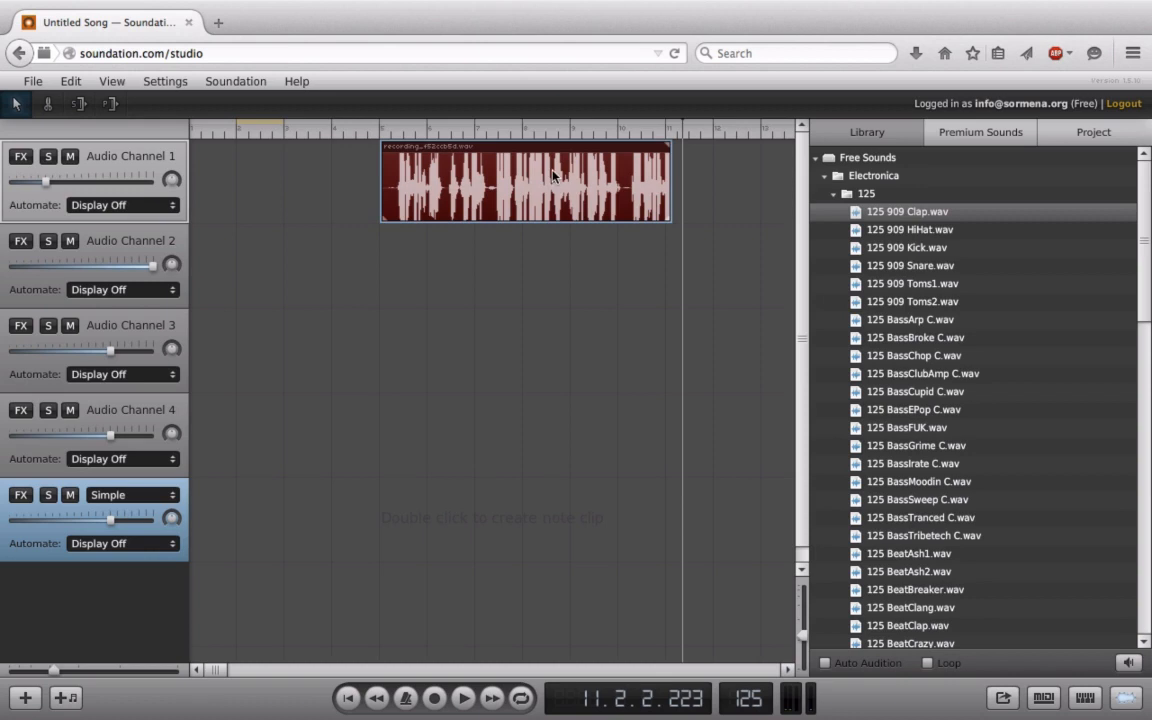
mouse_move(596, 172)
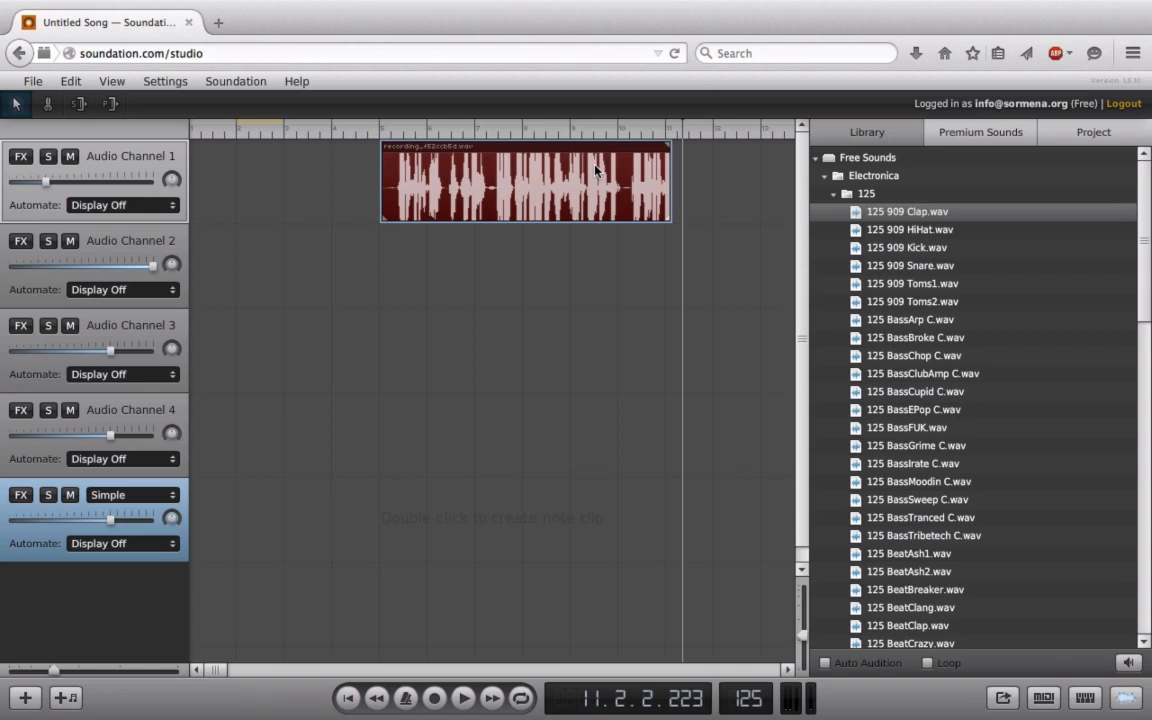
mouse_move(578, 150)
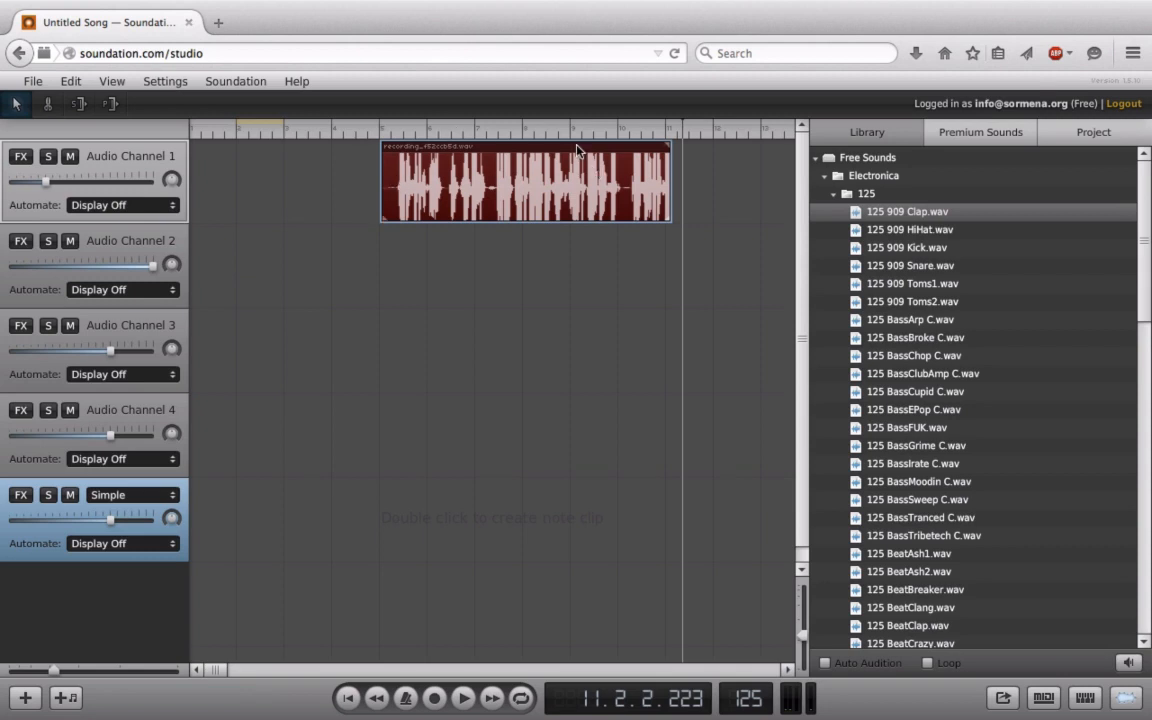
- Review the microphone recording options in the studio settings, then reach for the Apple menu
left_click(164, 80)
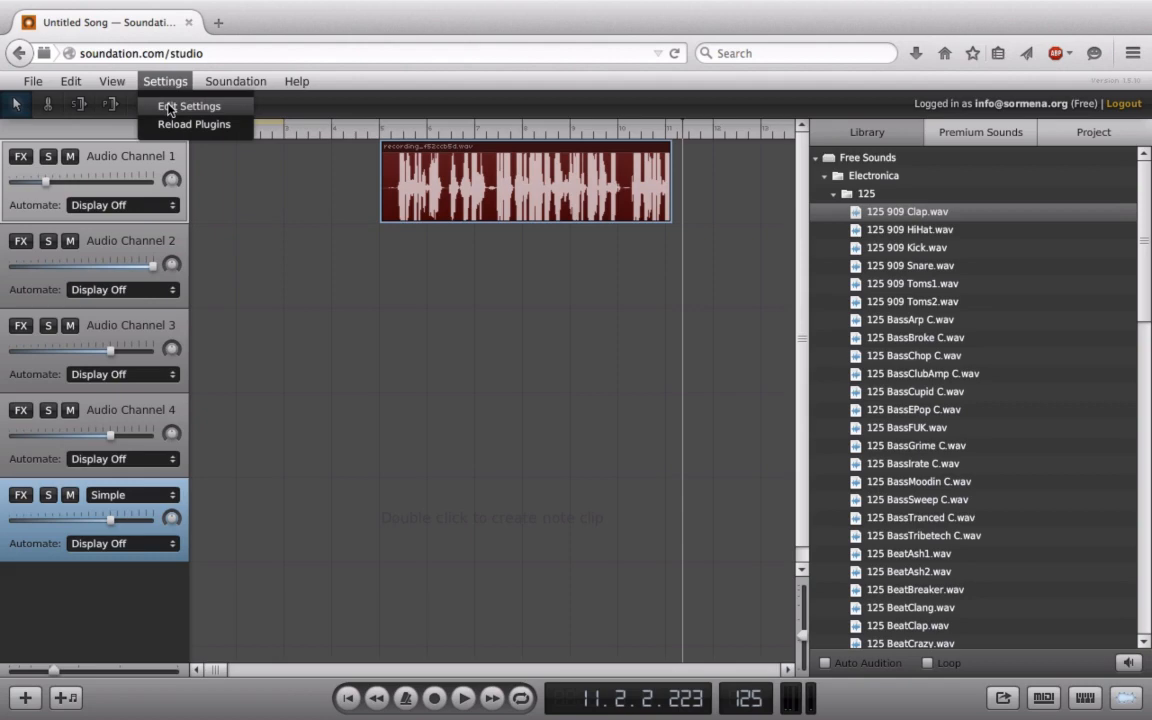
left_click(188, 106)
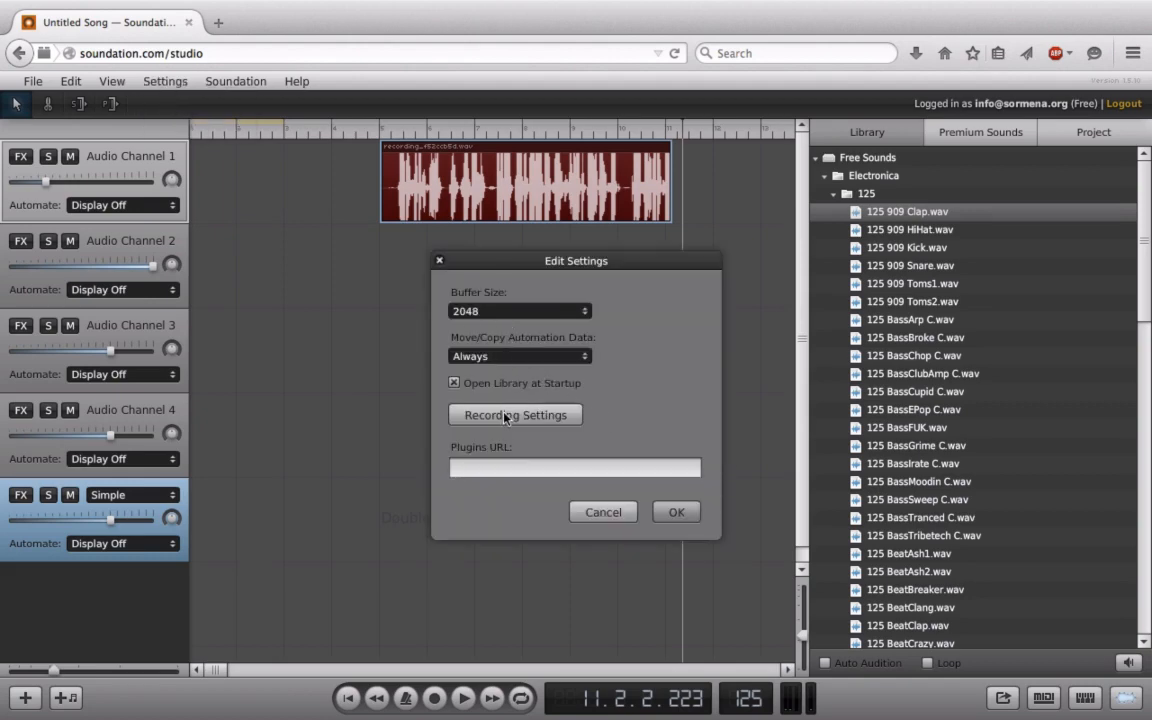
left_click(516, 414)
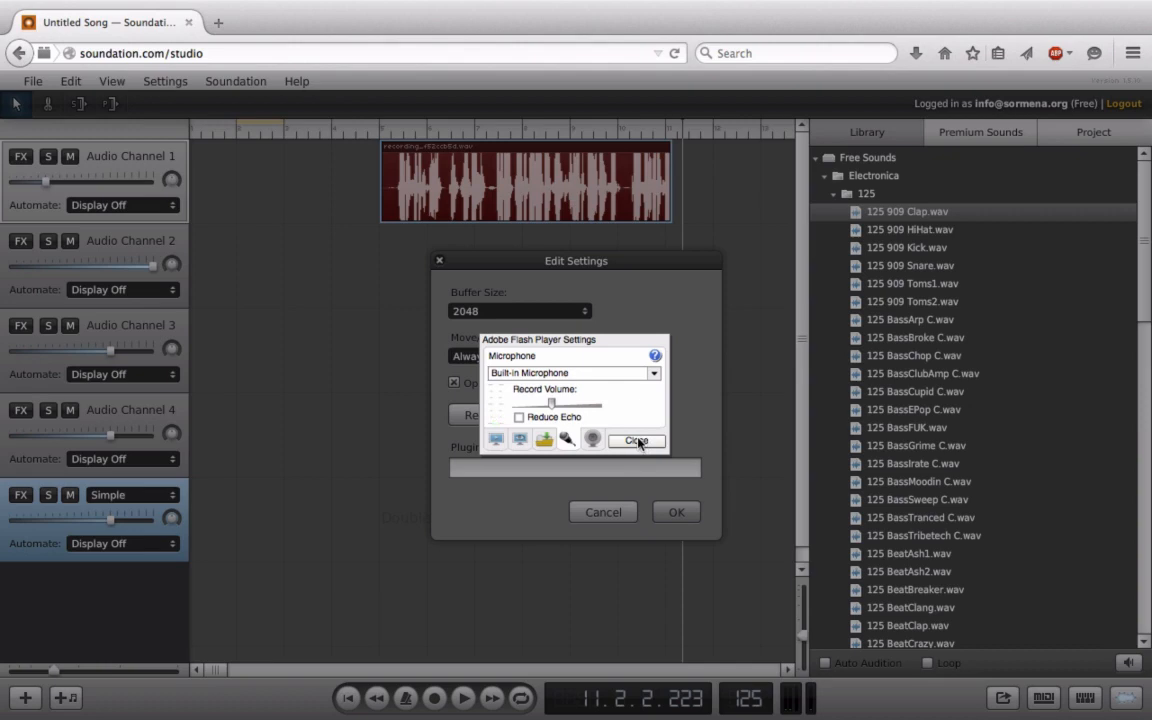
left_click(636, 442)
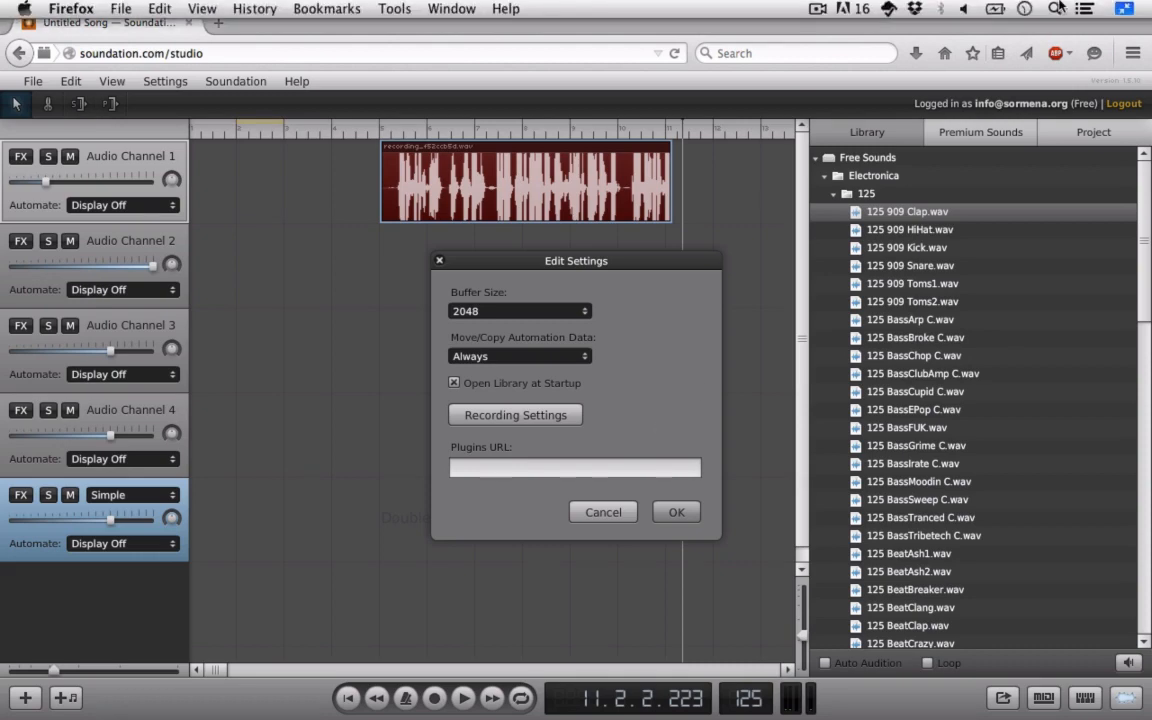
left_click(24, 8)
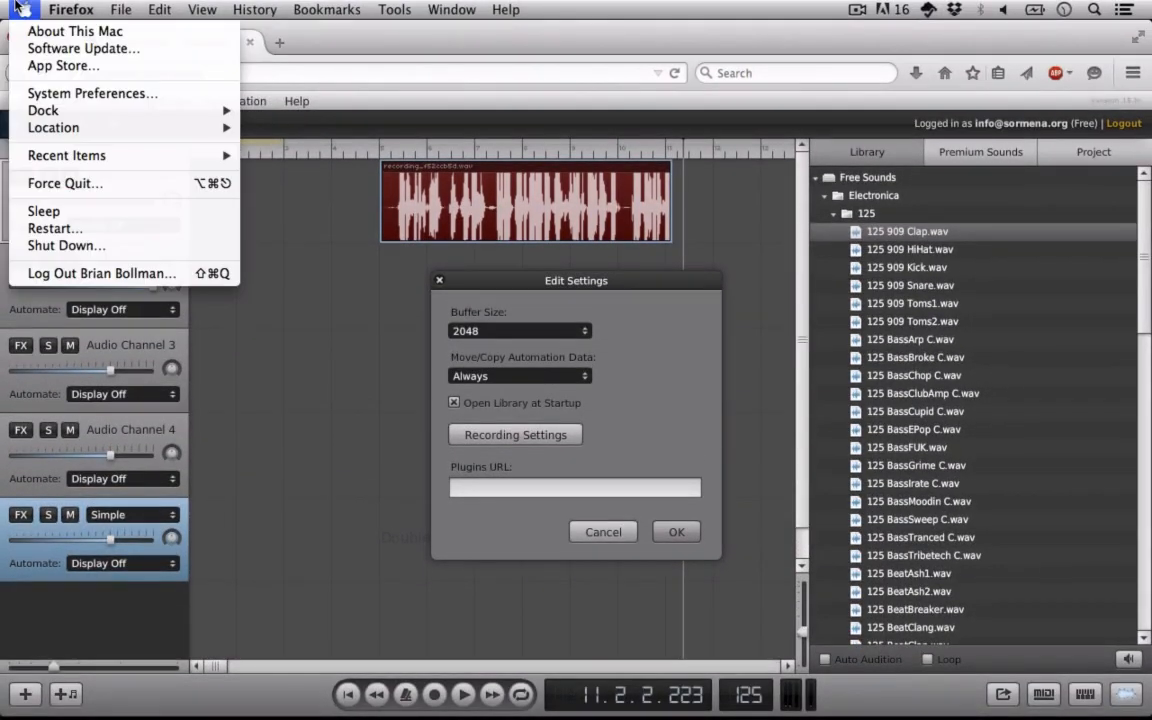
- Lower the built-in microphone's input volume in the Sound preferences and return to Soundation
left_click(92, 94)
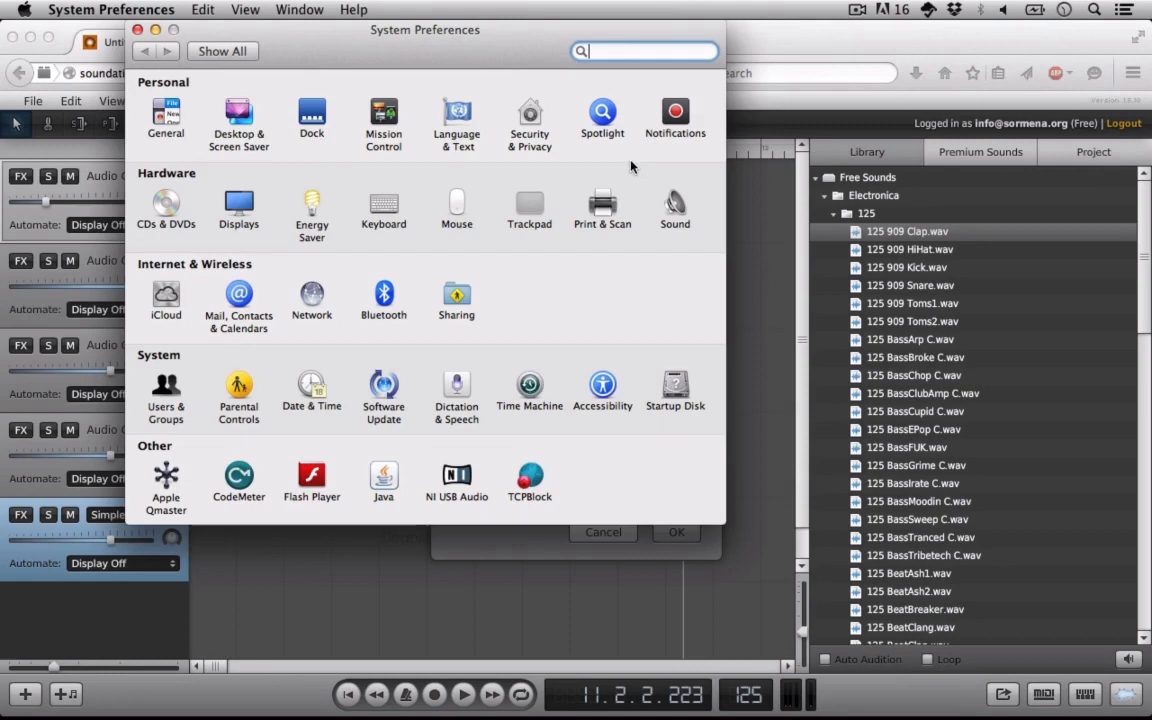
left_click(676, 206)
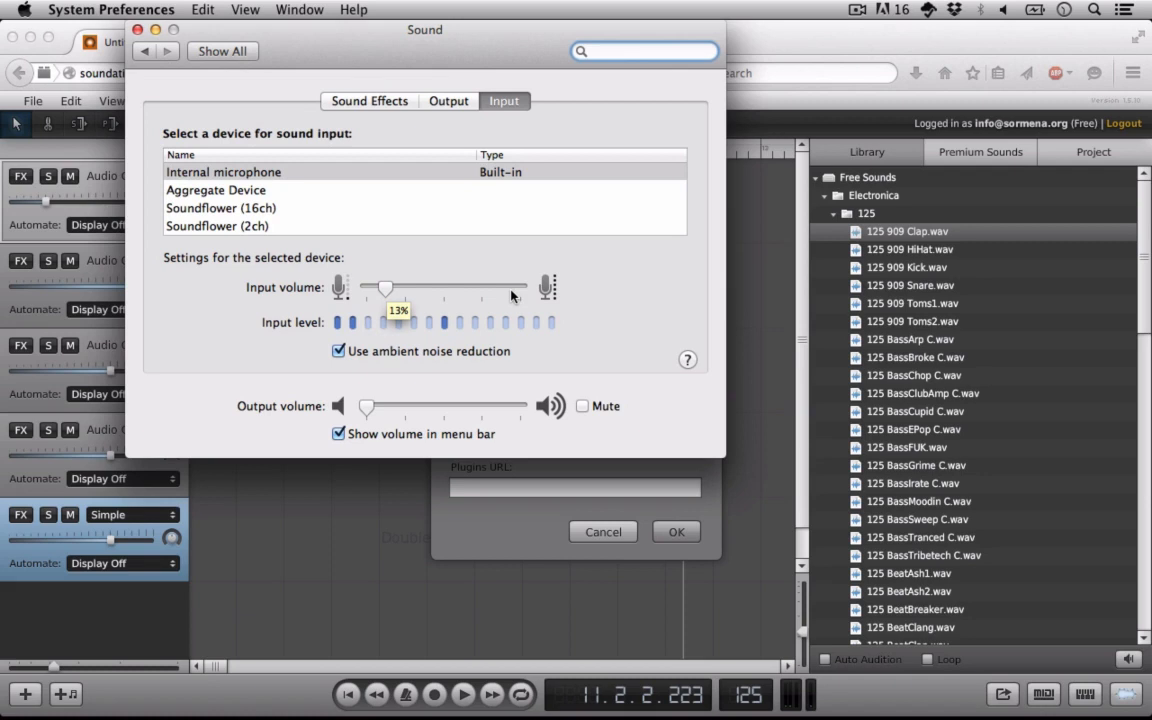
mouse_move(208, 82)
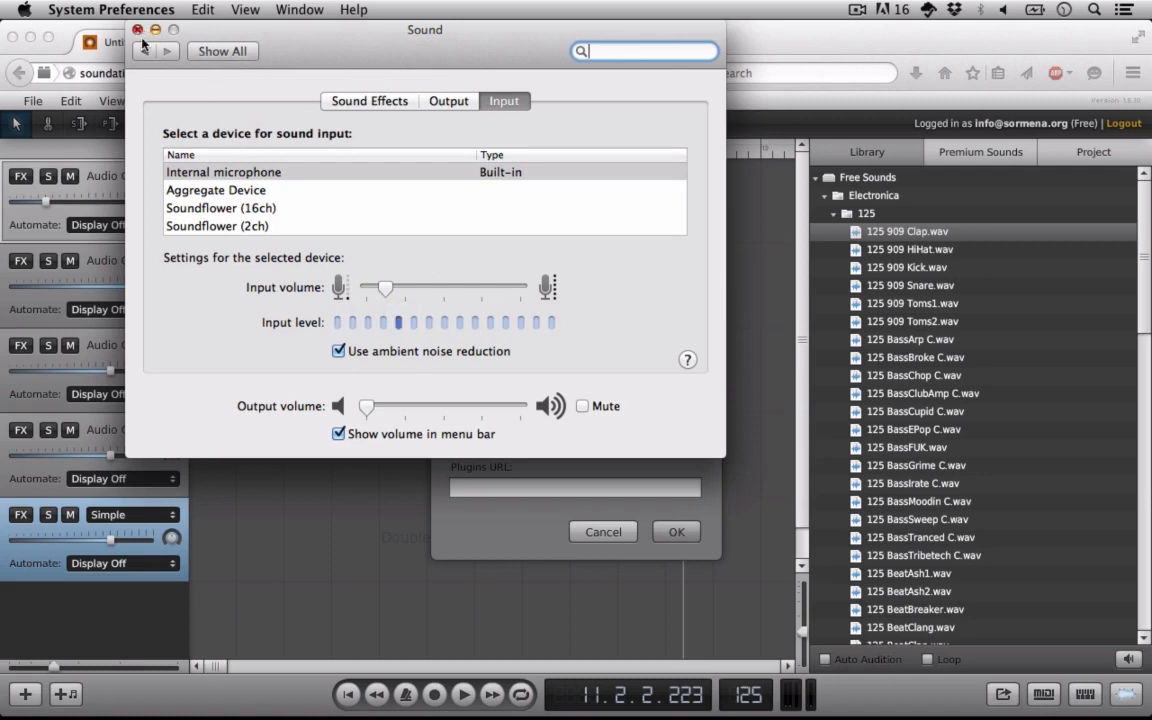
left_click_drag(384, 288, 372, 288)
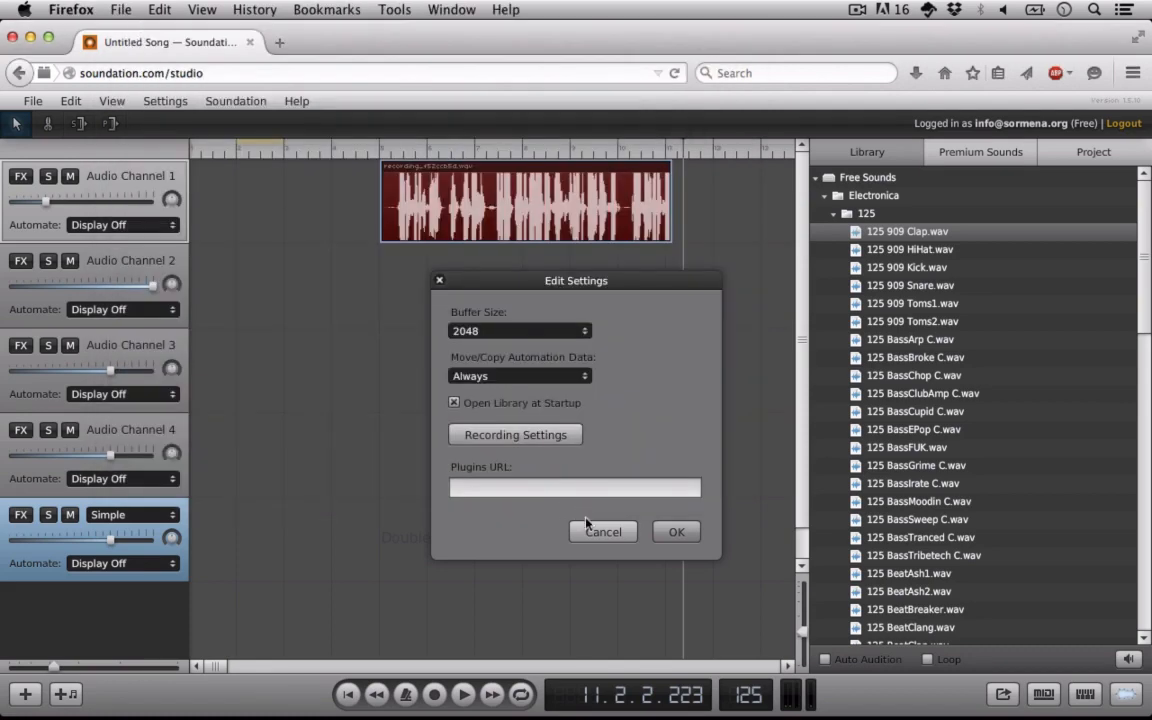
left_click(676, 532)
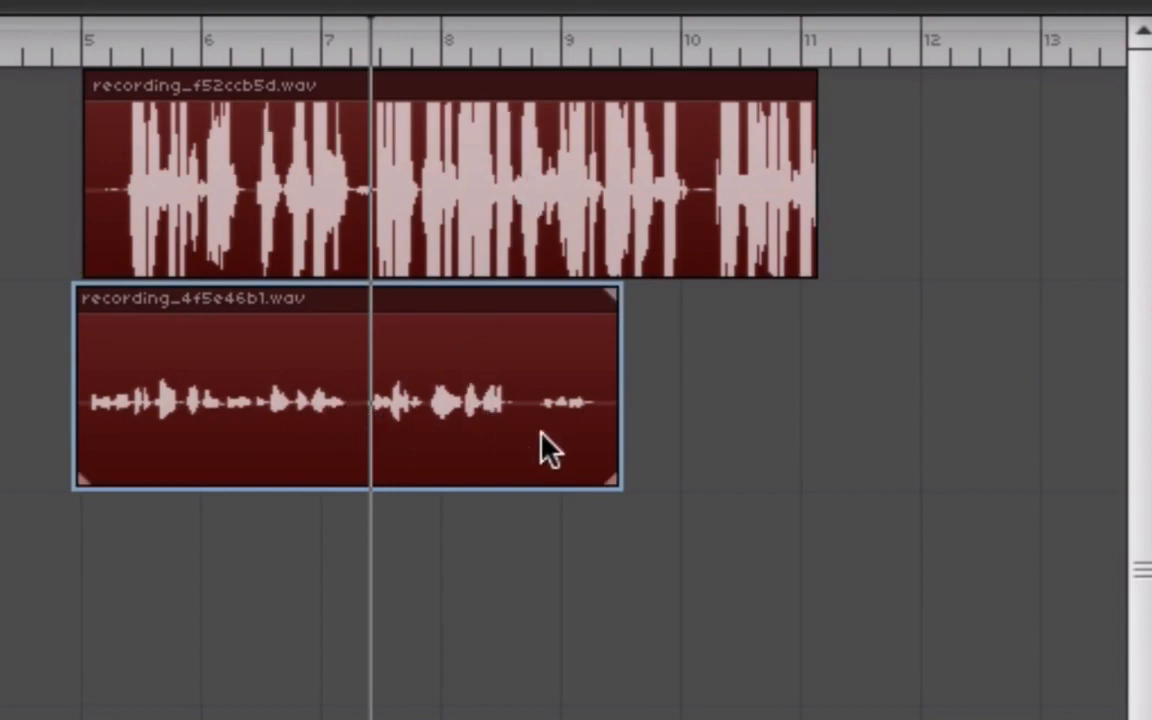
mouse_move(148, 388)
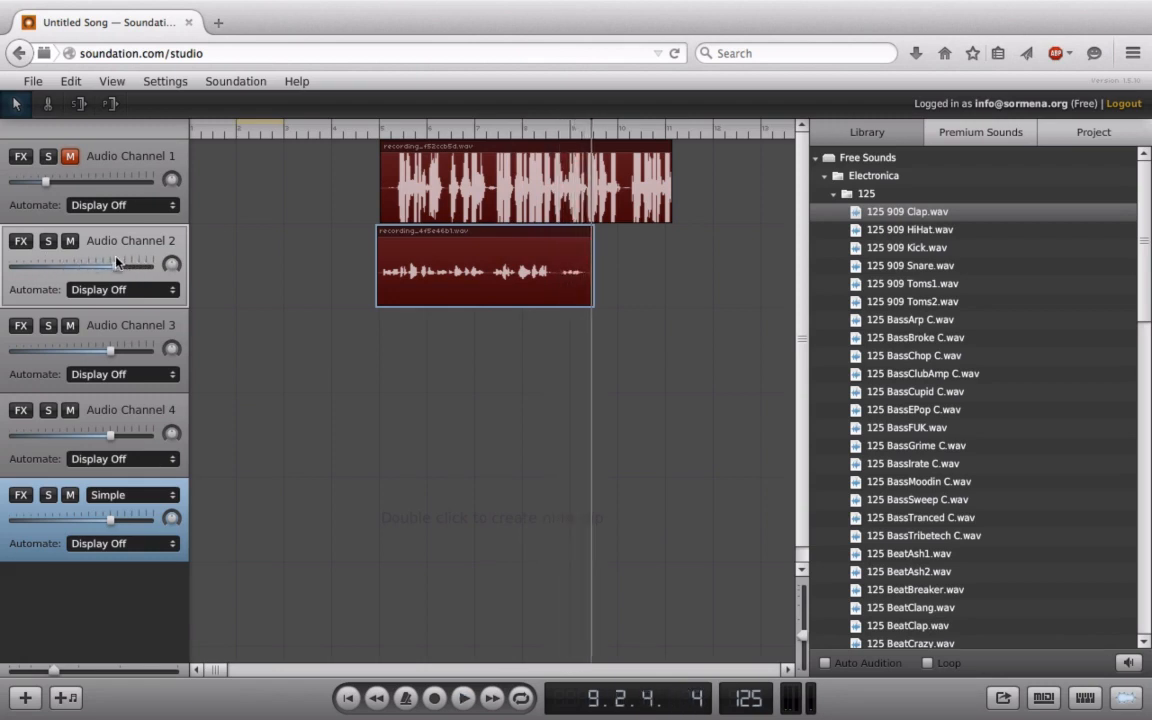
mouse_move(116, 270)
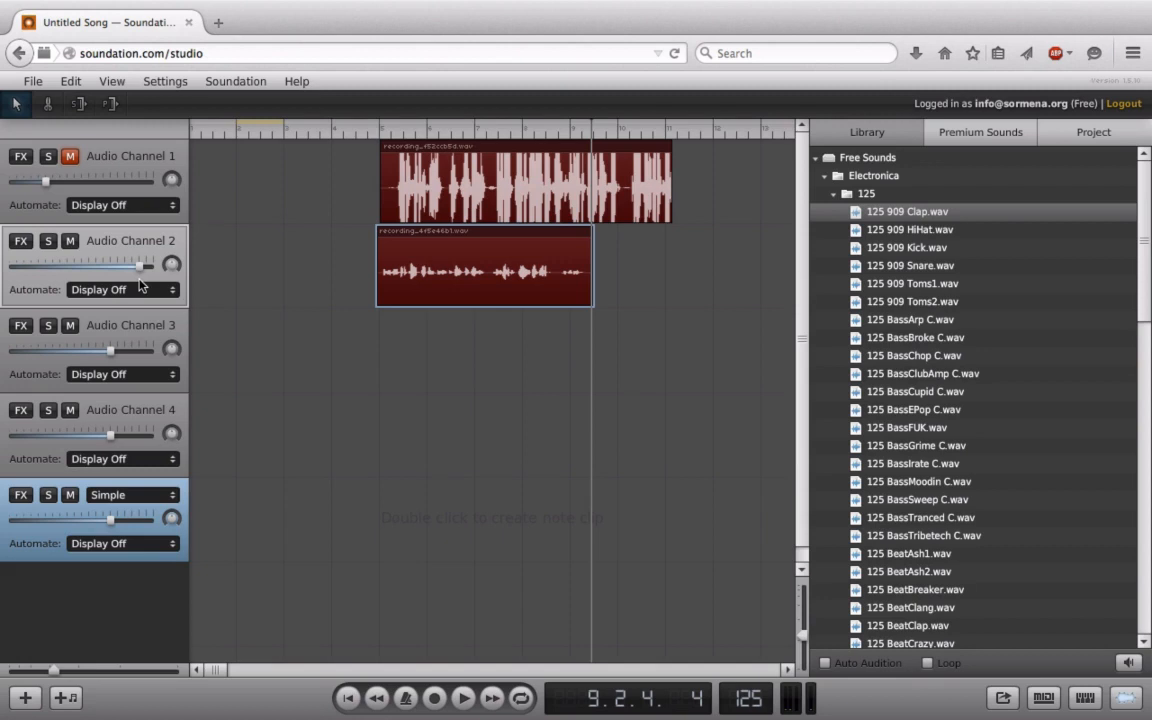
mouse_move(322, 348)
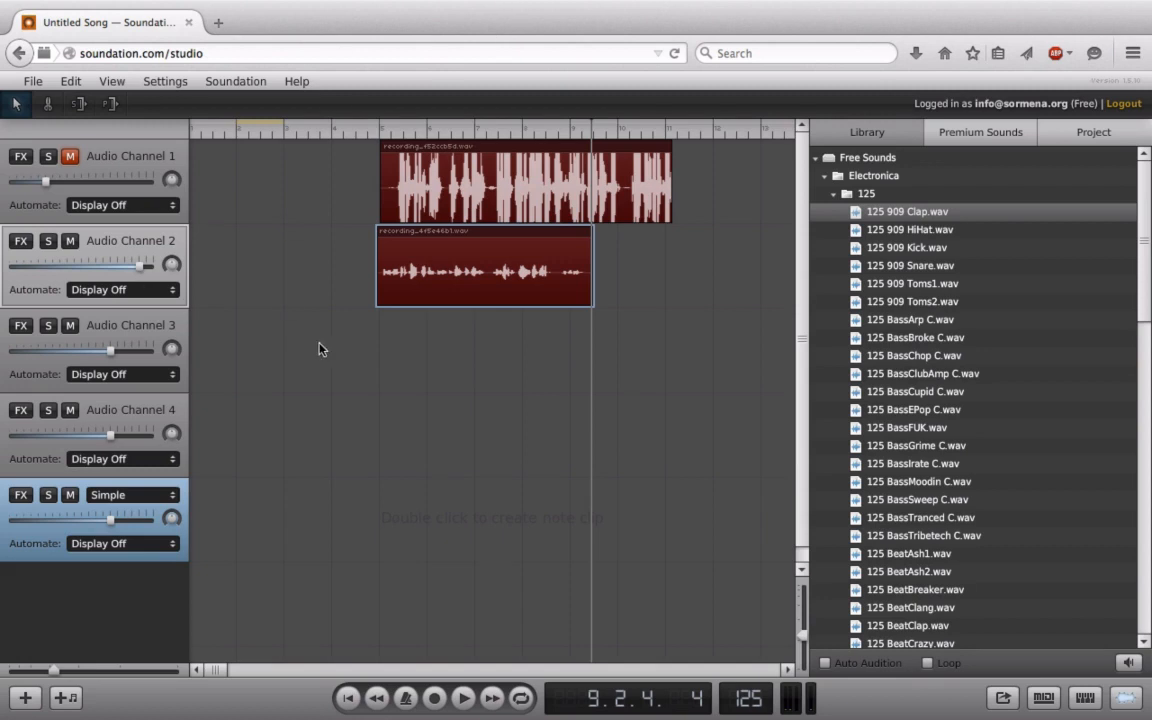
mouse_move(348, 224)
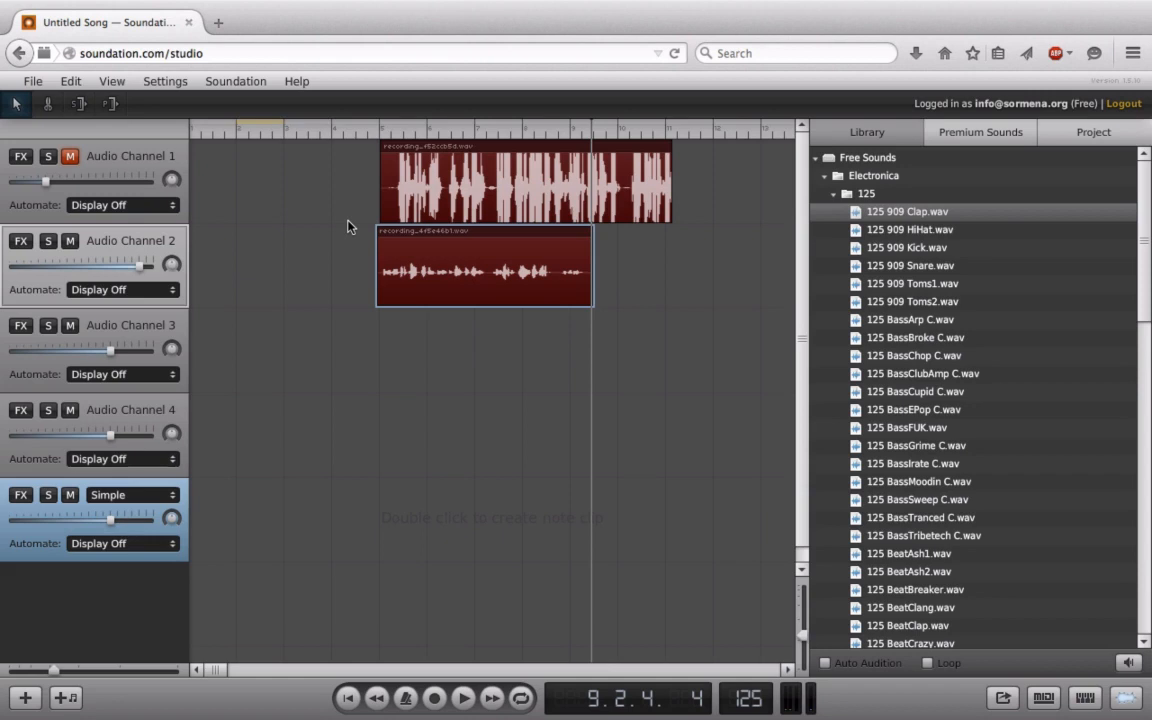
- Check the studio settings' Buffer Size choices, 2048 up to 8192, without changing the value
left_click(164, 80)
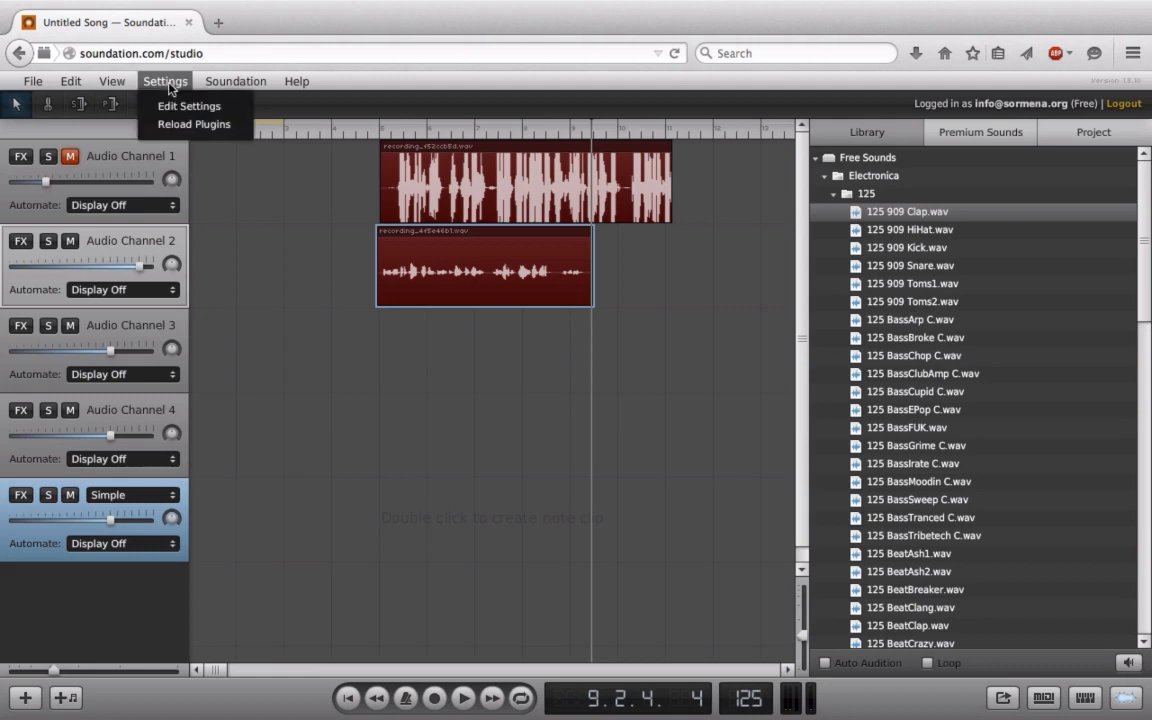
left_click(188, 106)
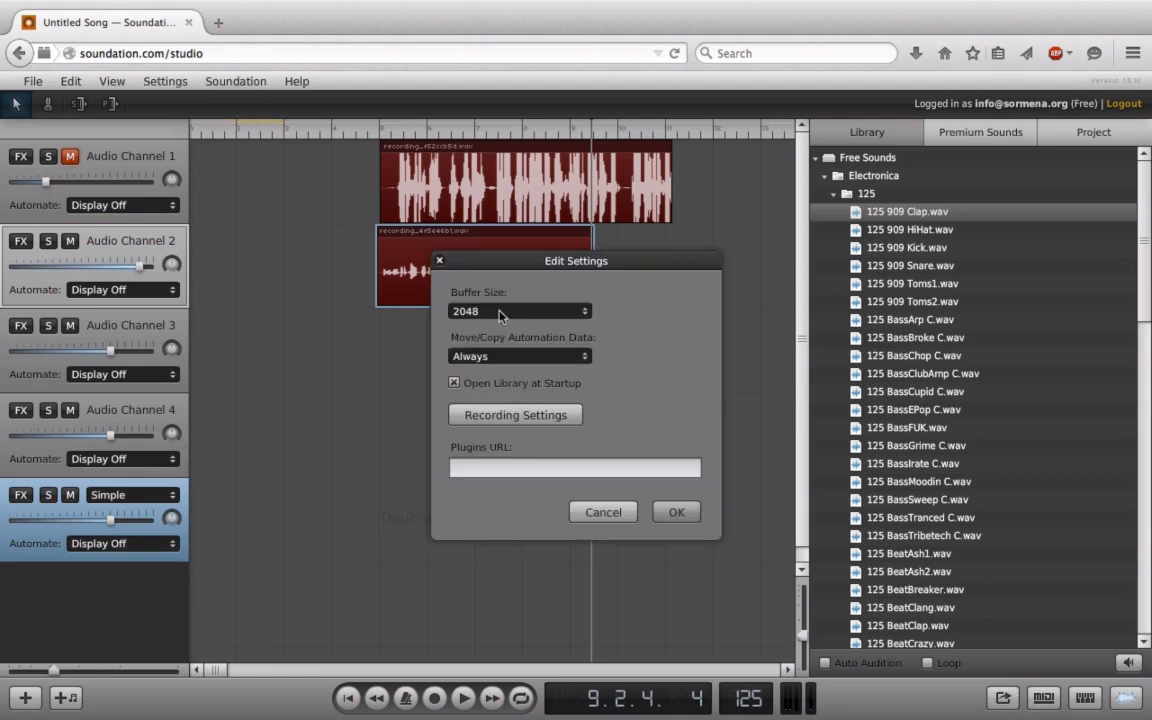
left_click(520, 312)
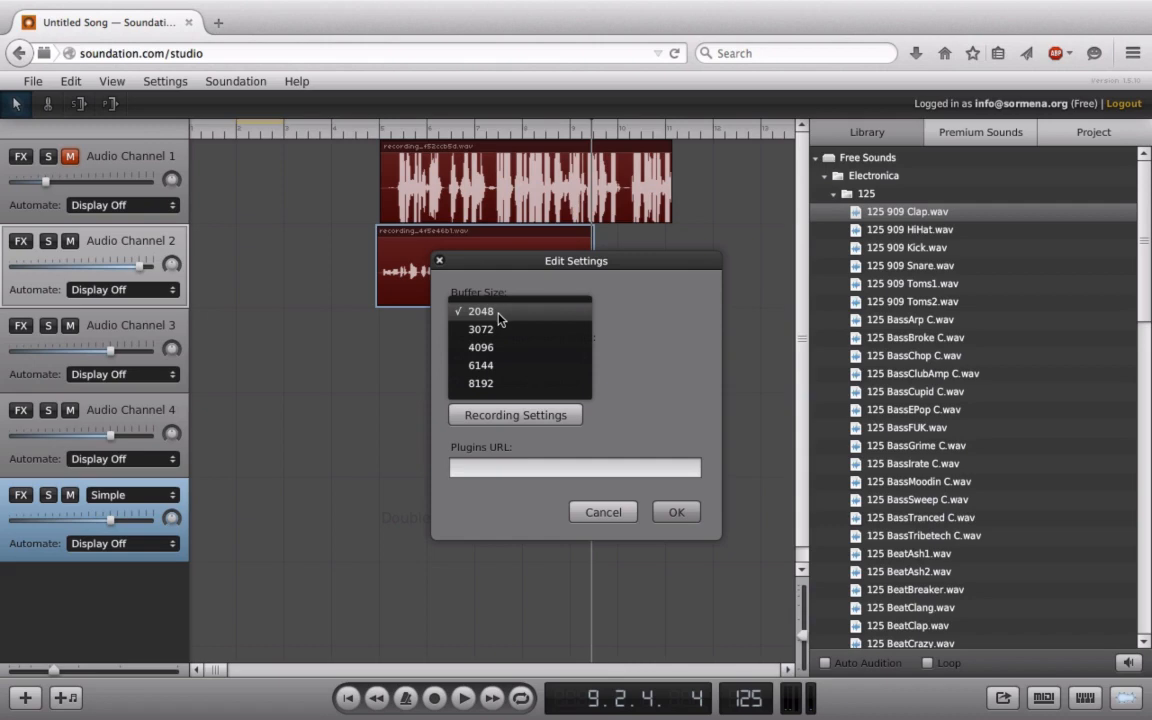
left_click(480, 312)
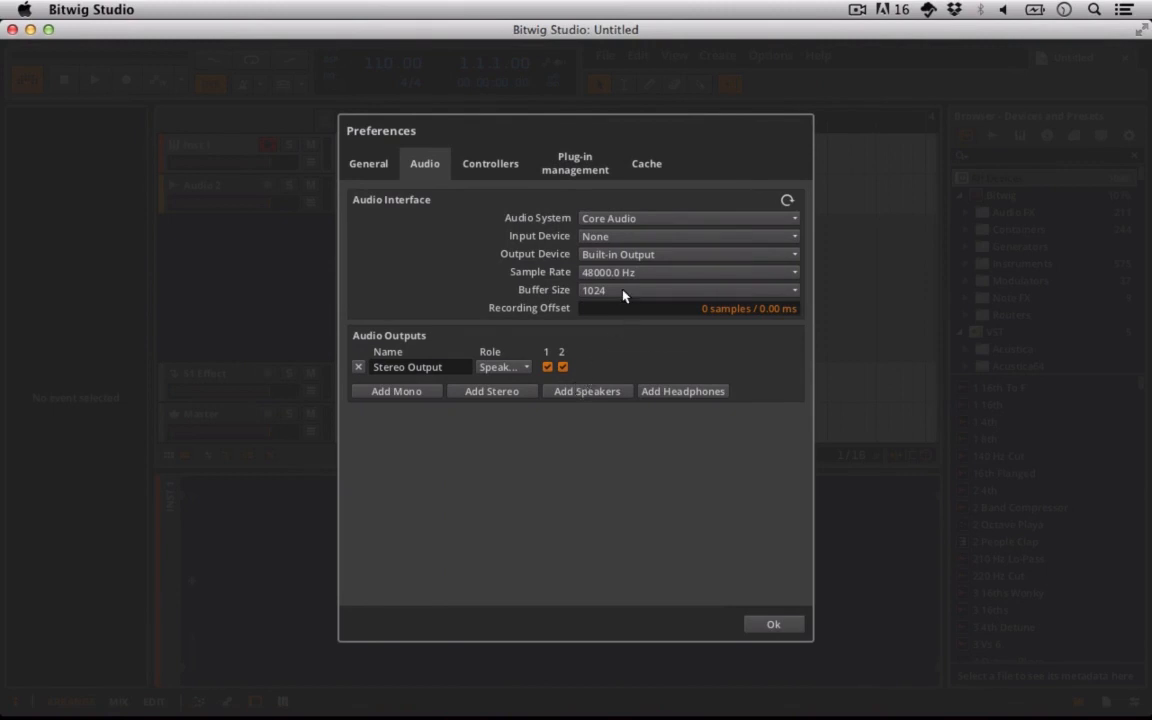
- Change Bitwig's audio buffer size from 1024 to 32
left_click(688, 290)
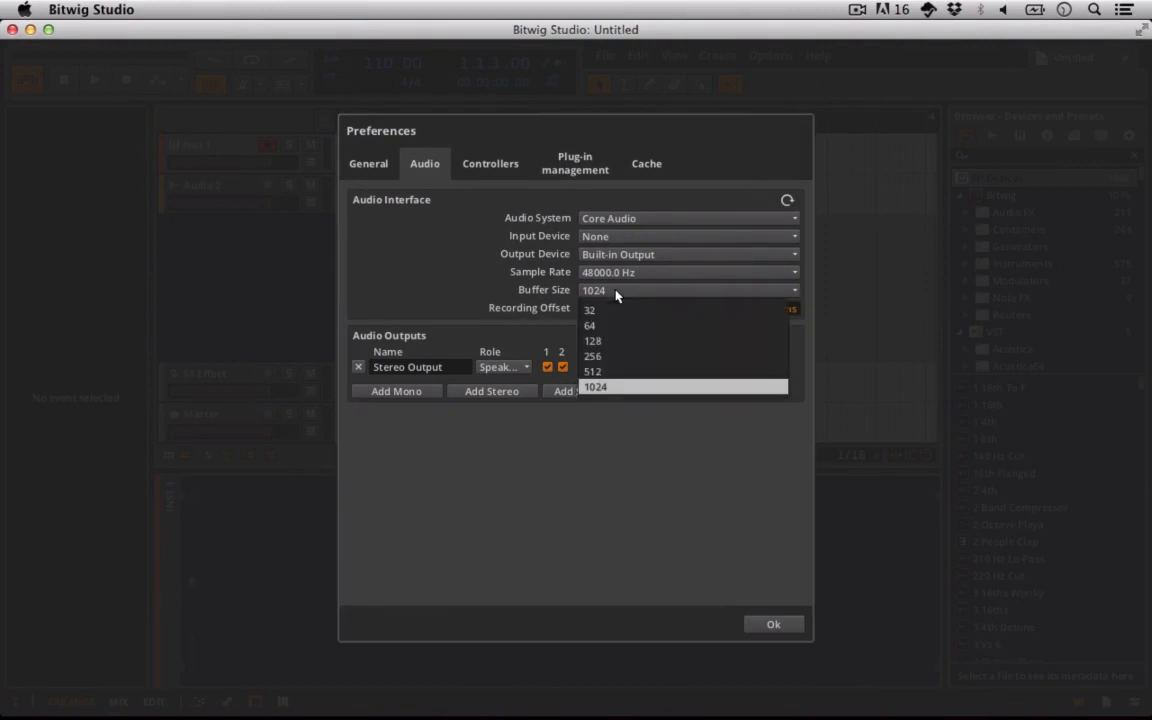
mouse_move(608, 352)
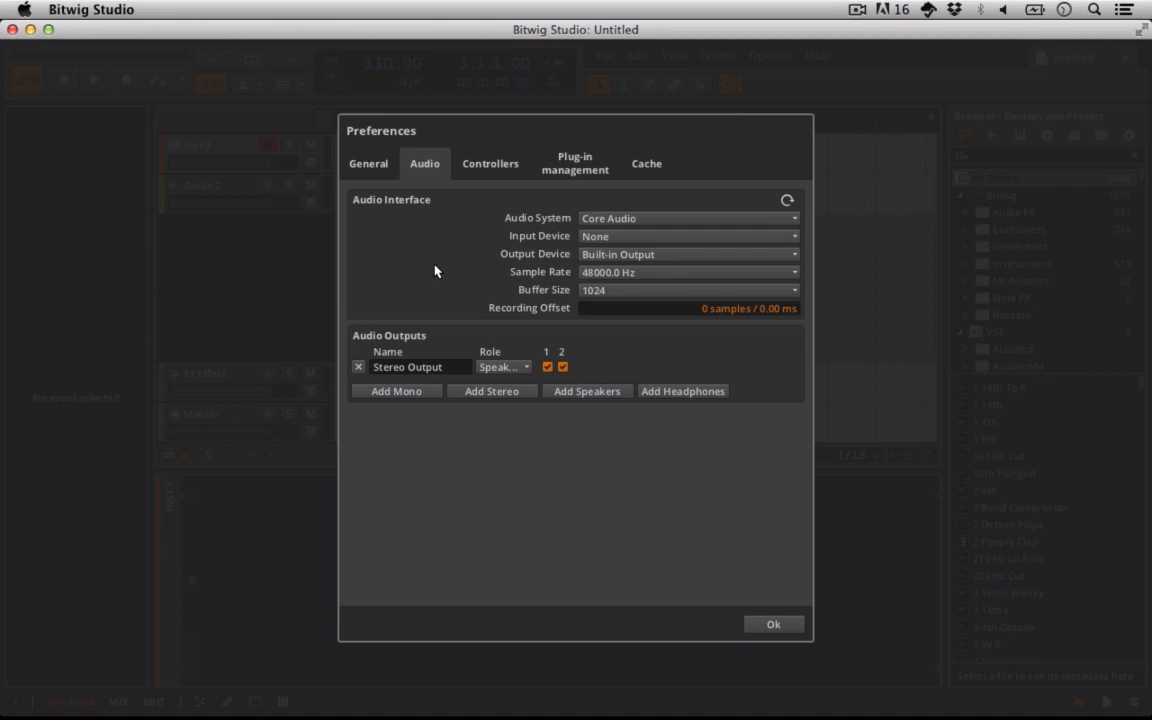
mouse_move(628, 292)
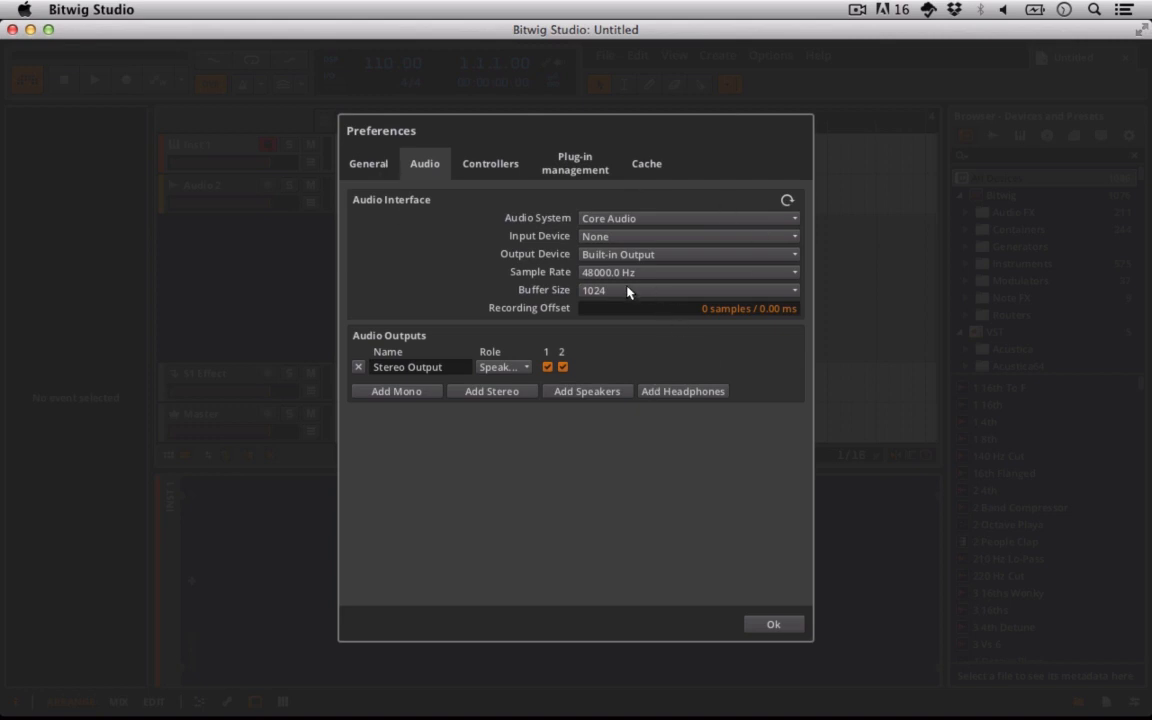
left_click(688, 290)
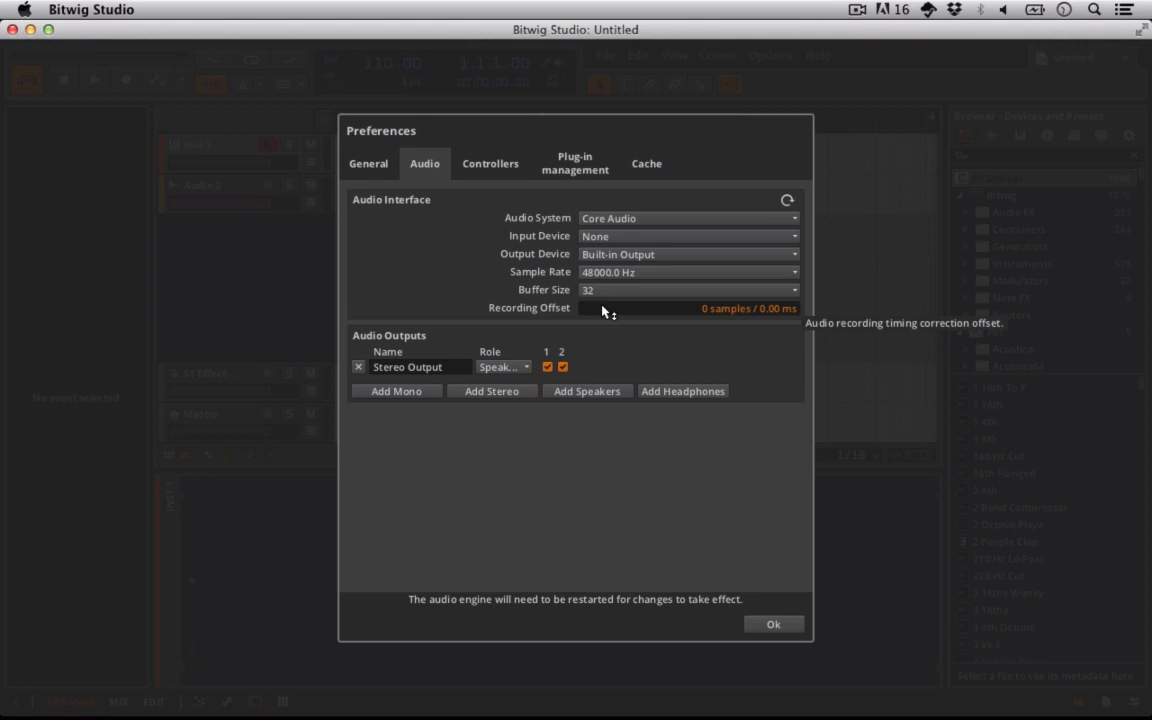
mouse_move(560, 288)
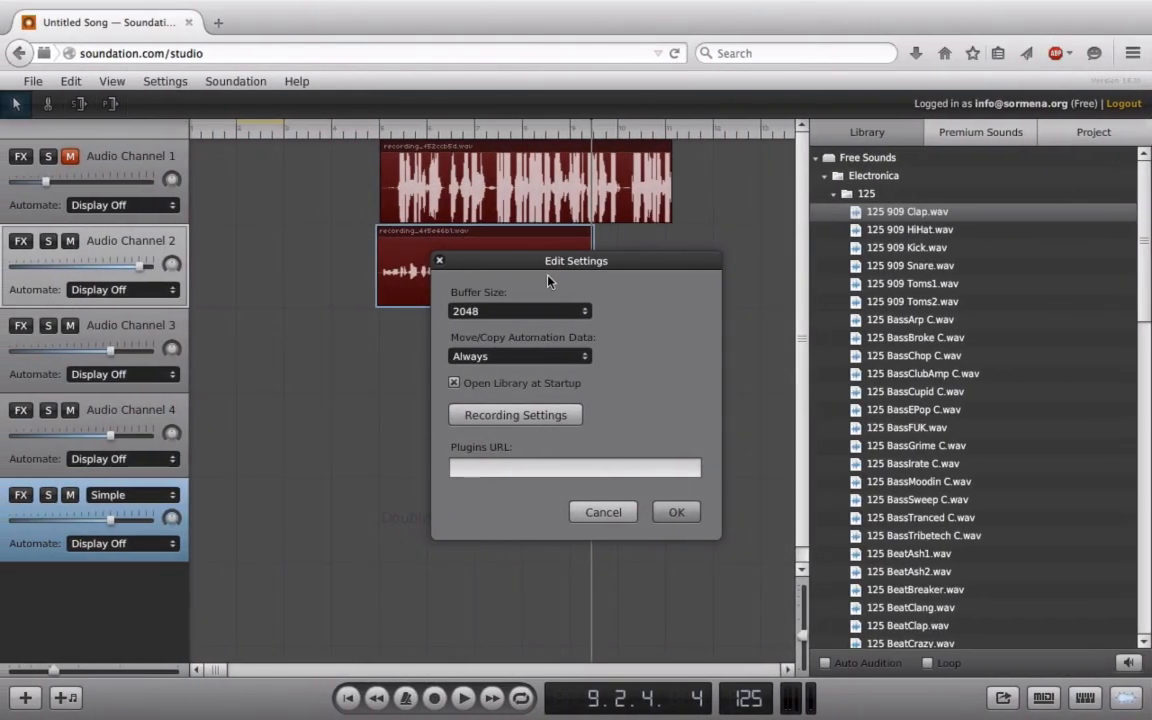
mouse_move(504, 324)
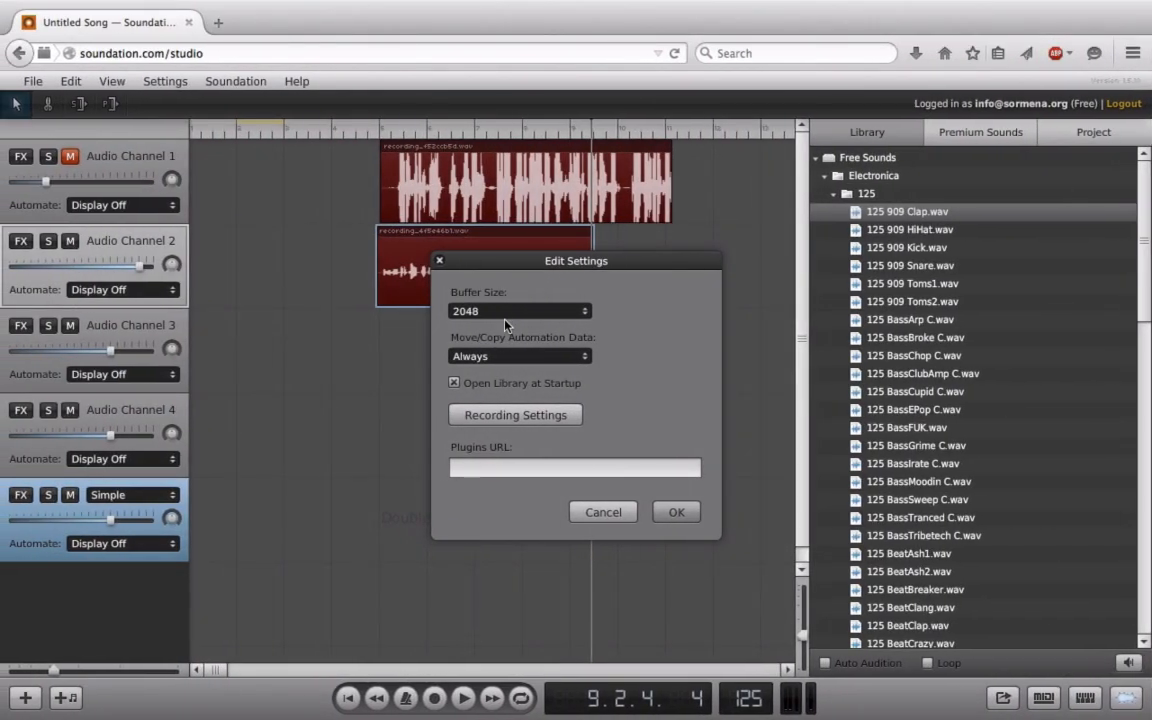
mouse_move(364, 332)
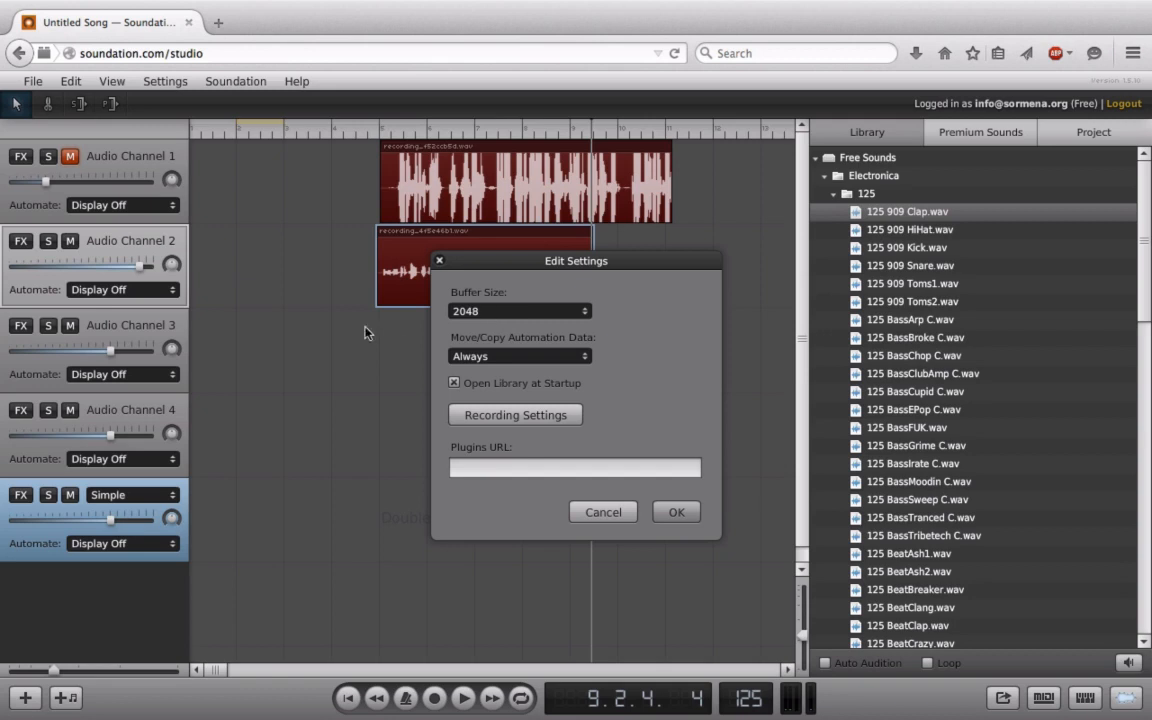
left_click(520, 312)
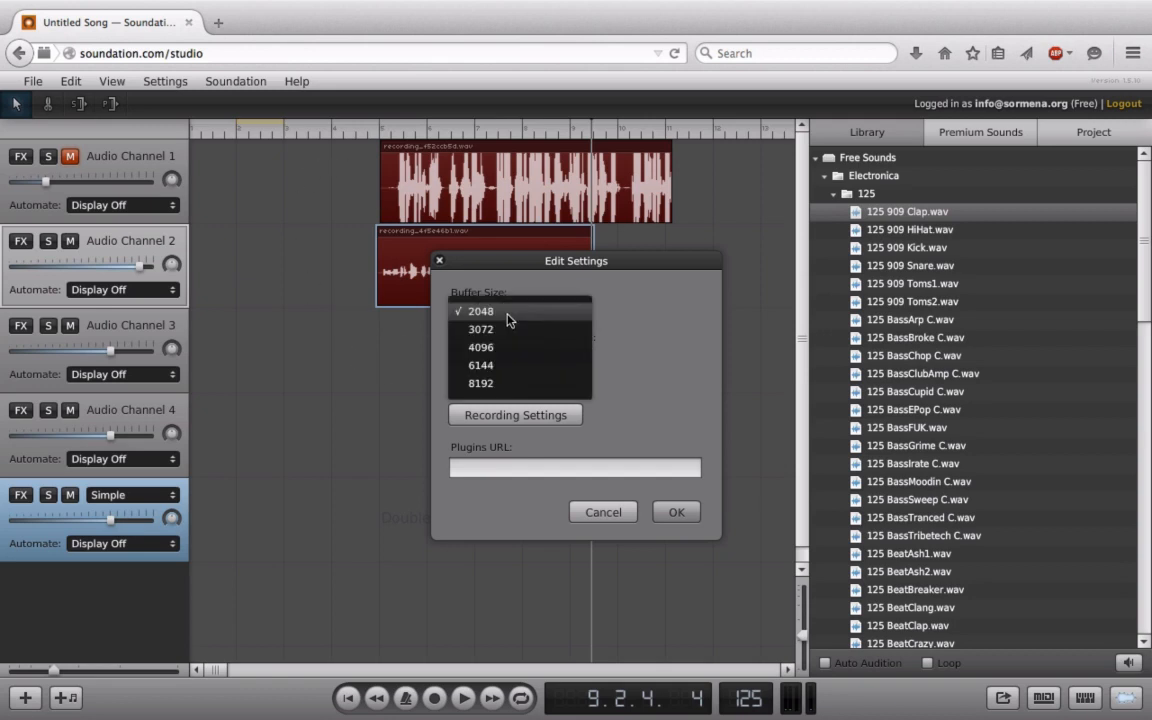
left_click(480, 310)
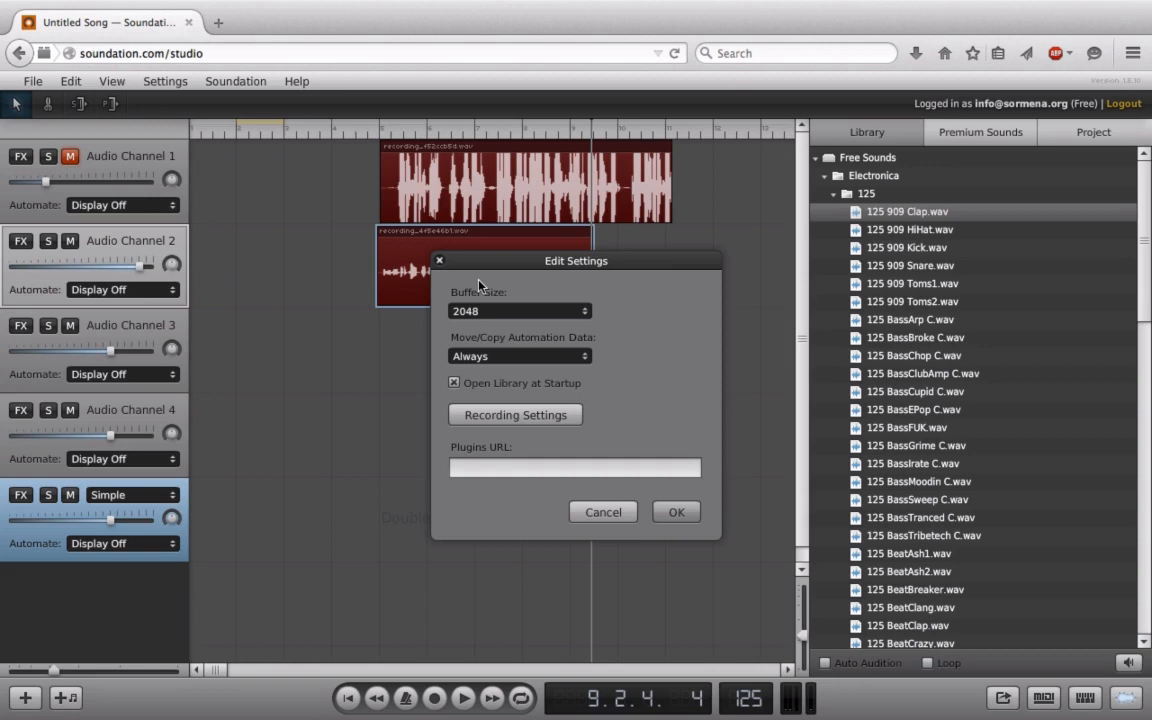
left_click(518, 310)
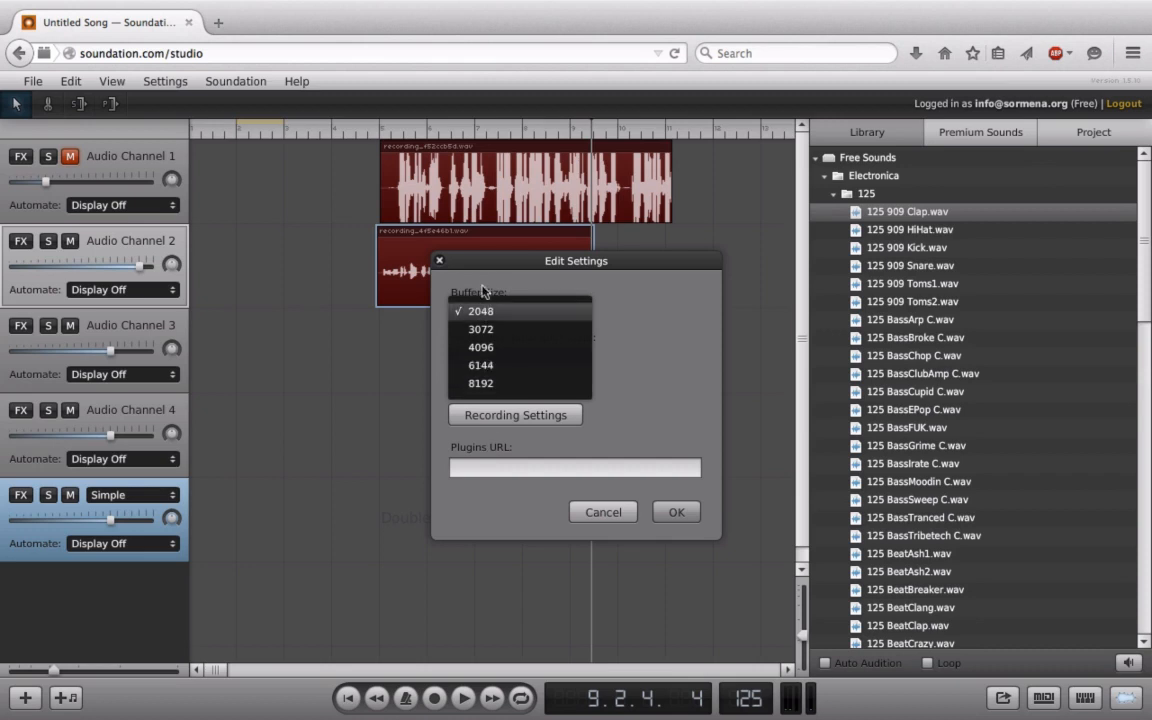
left_click(480, 310)
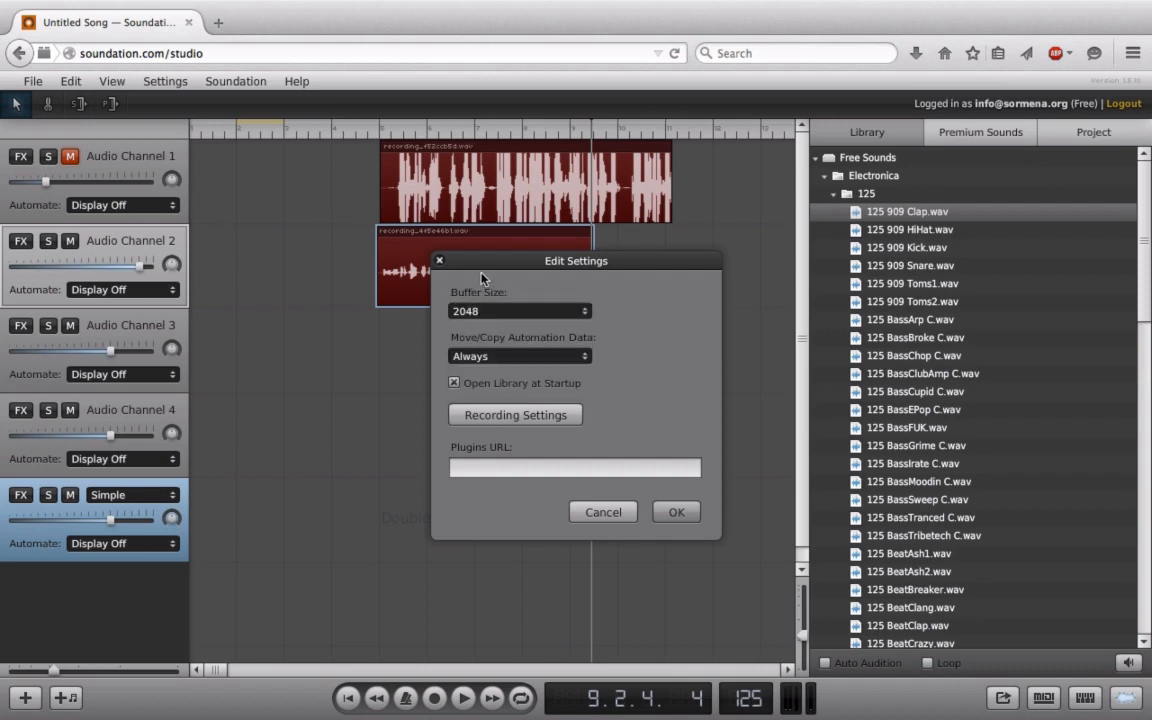